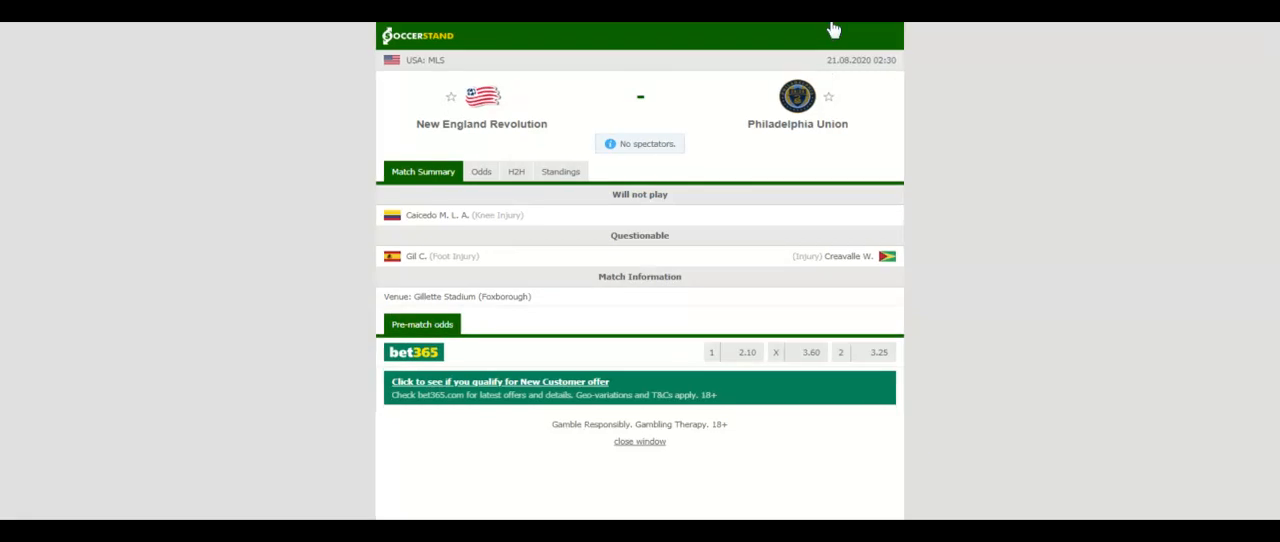
Step: Show the MLS Eastern Conference standings for New England Revolution vs Philadelphia Union
{"action": "left_click", "coordinate": [560, 172]}
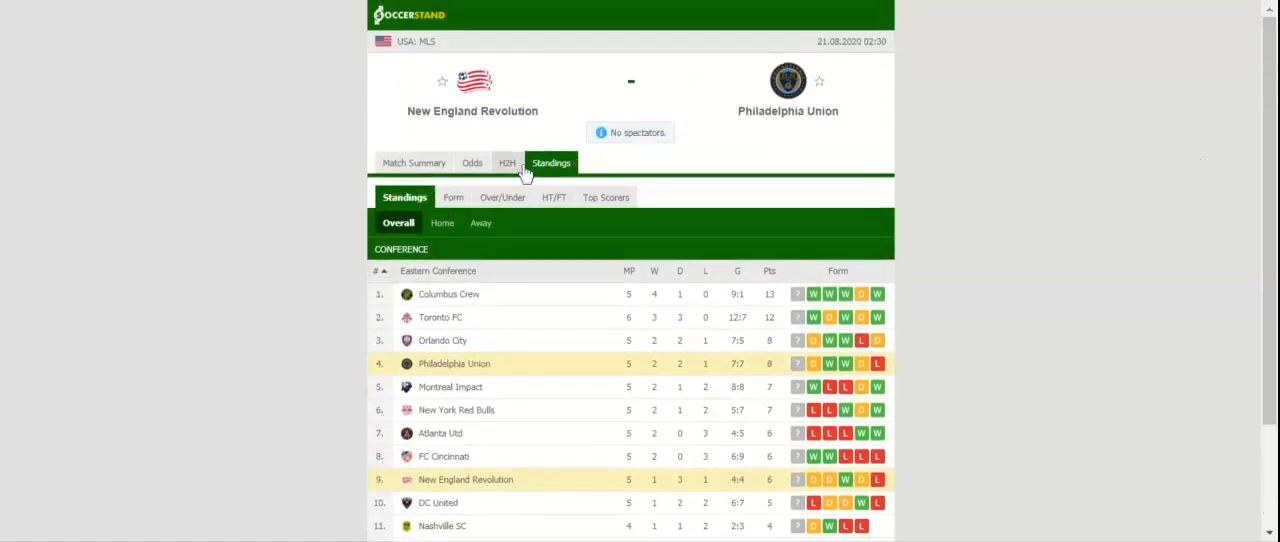
Step: View both teams' last matches in H2H, then the bookmakers' 1X2 full-time odds
{"action": "left_click", "coordinate": [508, 162]}
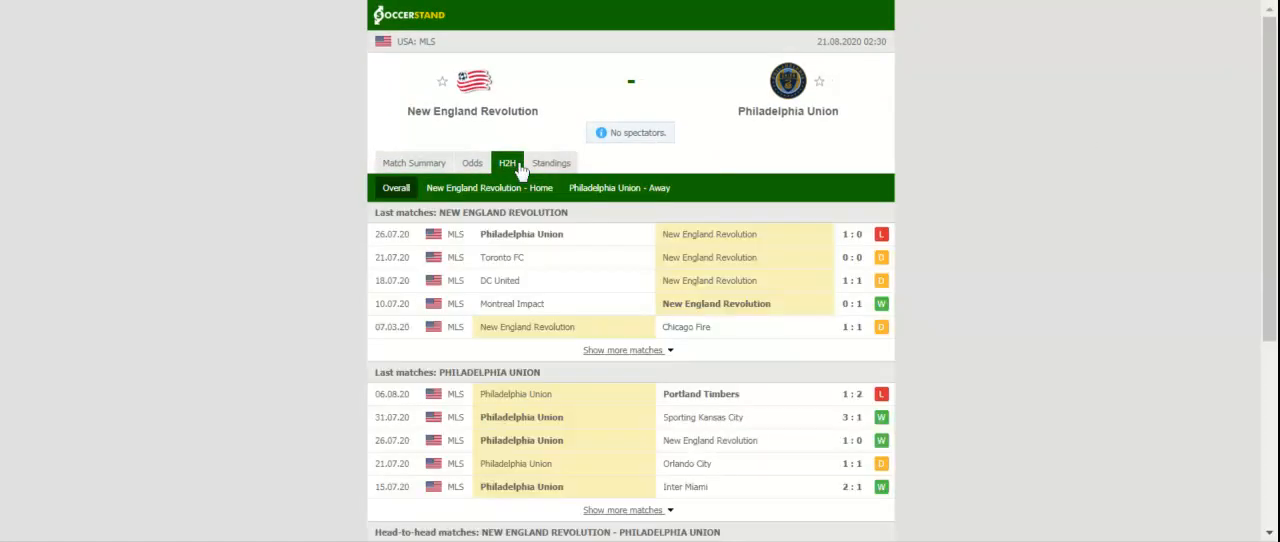
{"action": "mouse_move", "coordinate": [518, 170]}
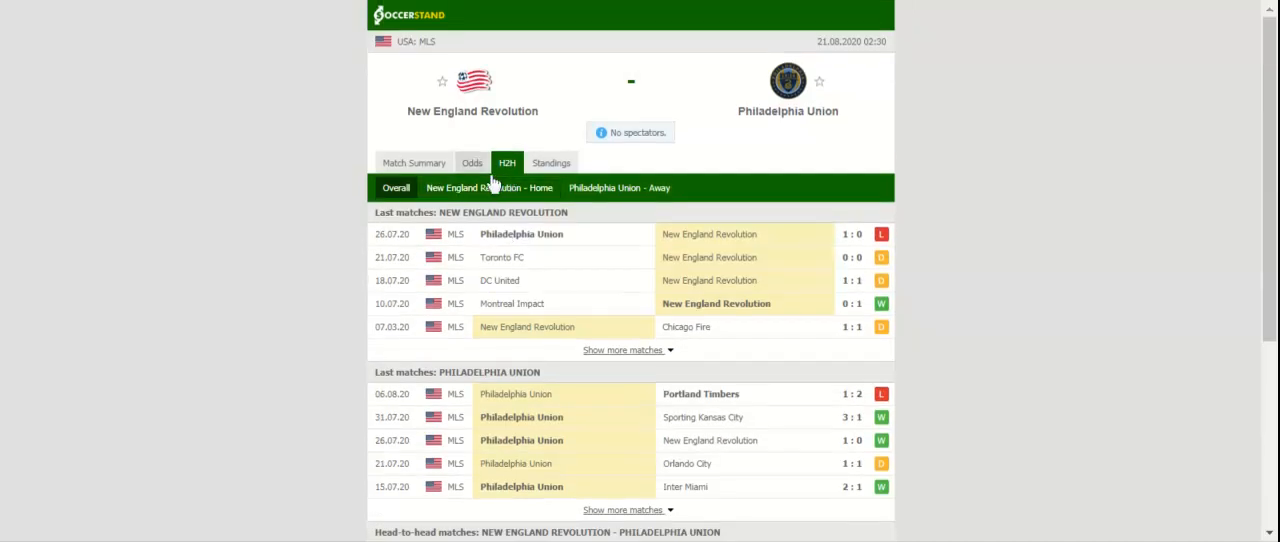
{"action": "left_click", "coordinate": [472, 162]}
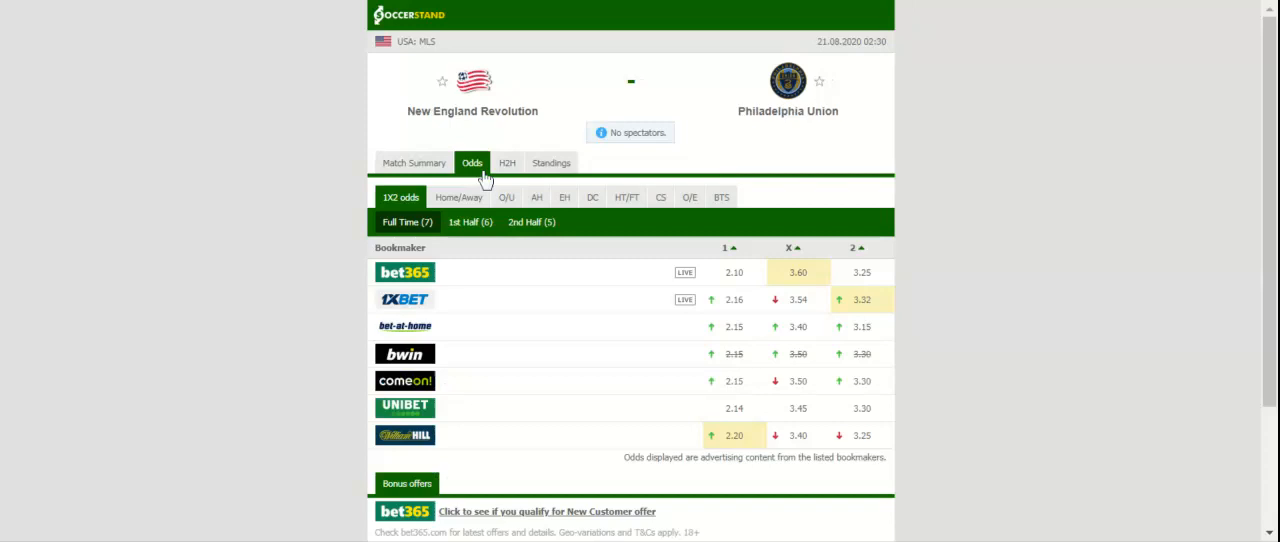
{"action": "mouse_move", "coordinate": [484, 180]}
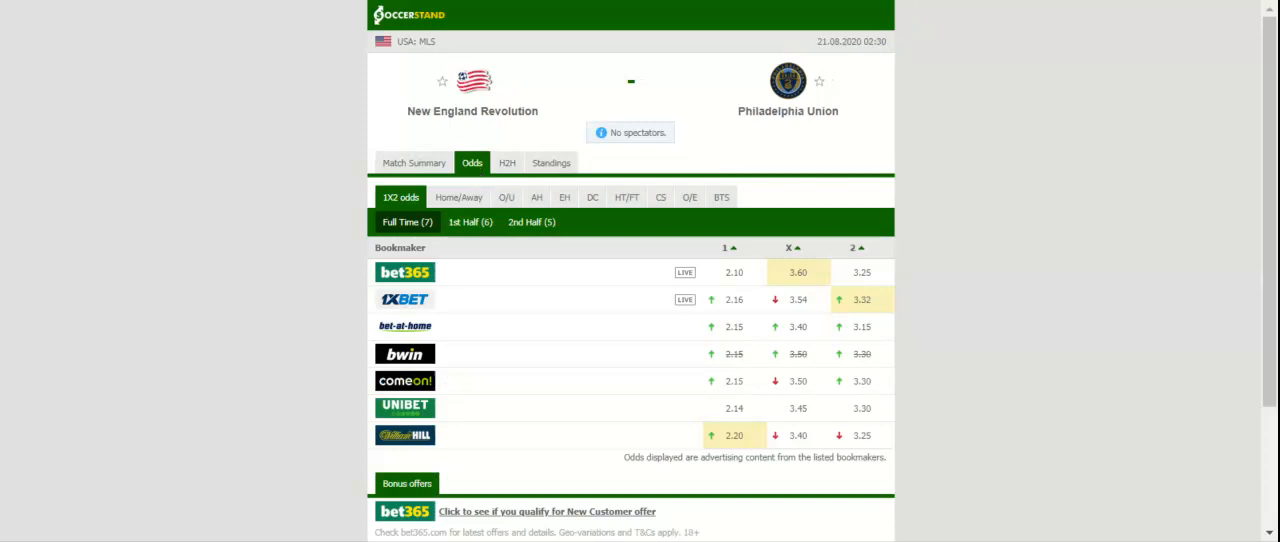